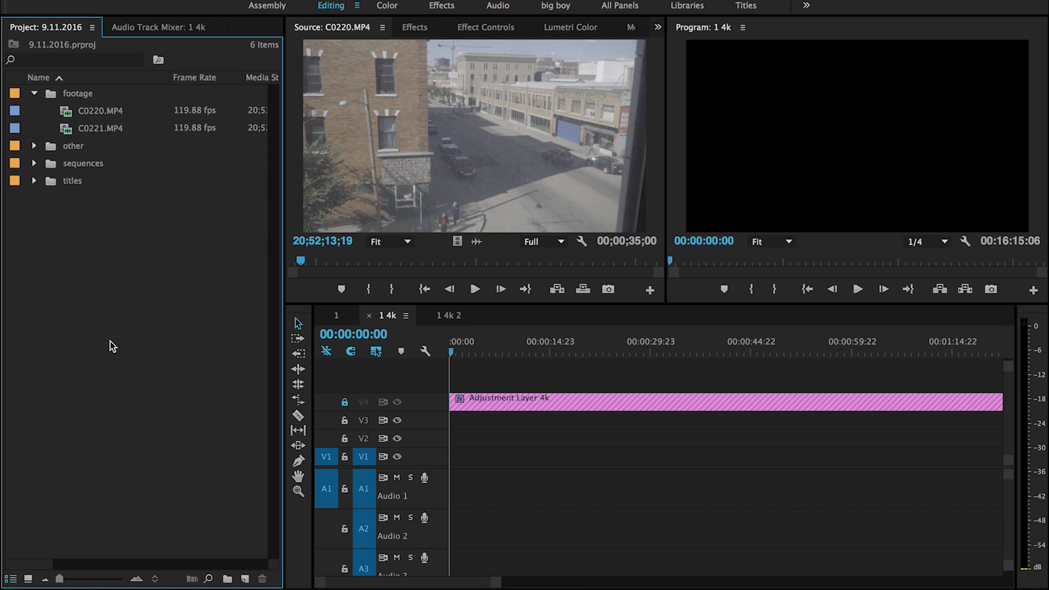
pyautogui.moveTo(472, 164)
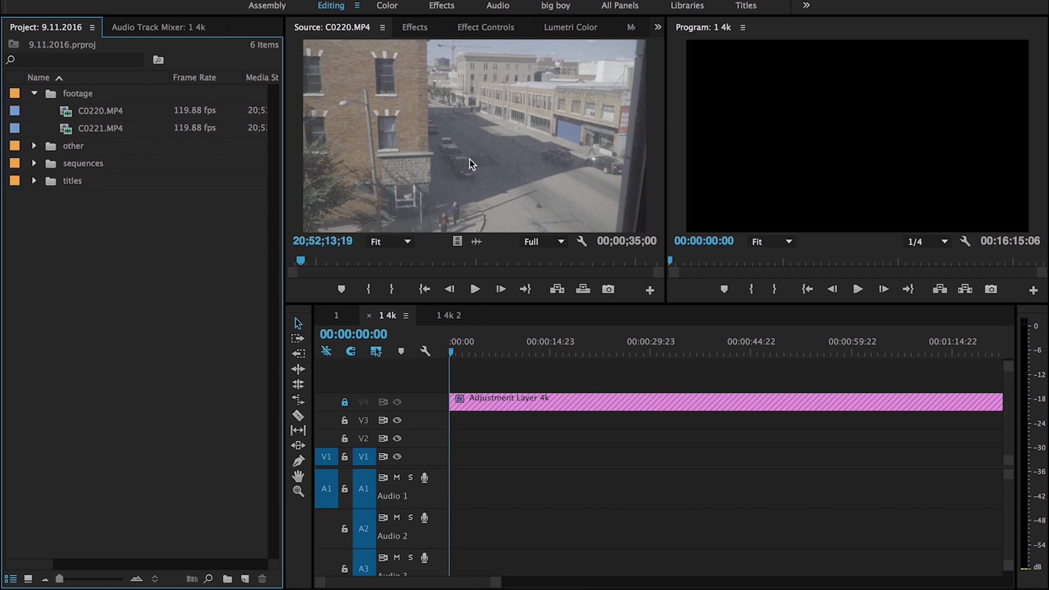
pyautogui.moveTo(308, 262)
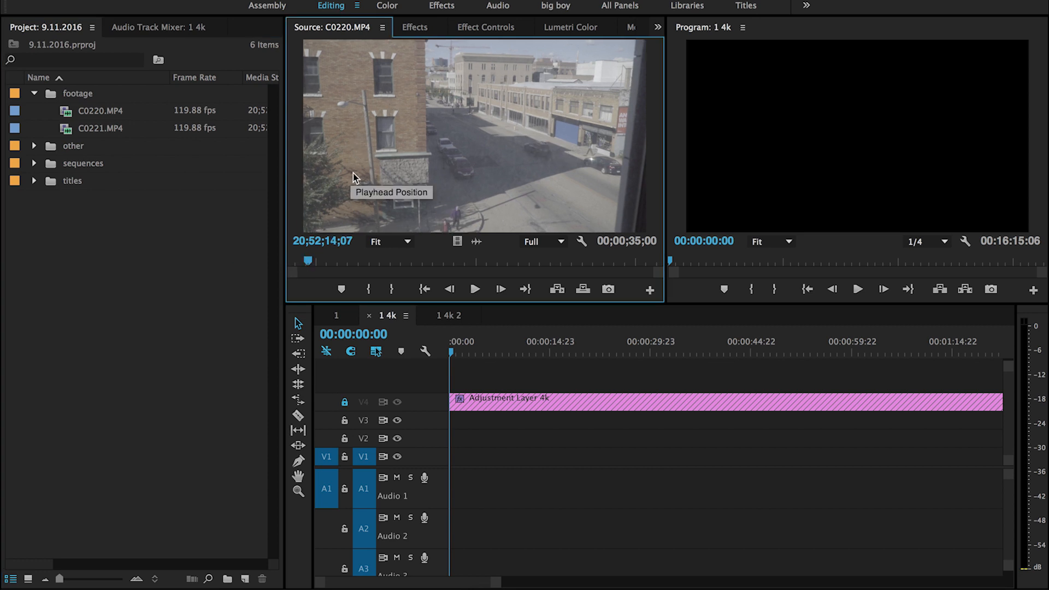
pyautogui.moveTo(187, 215)
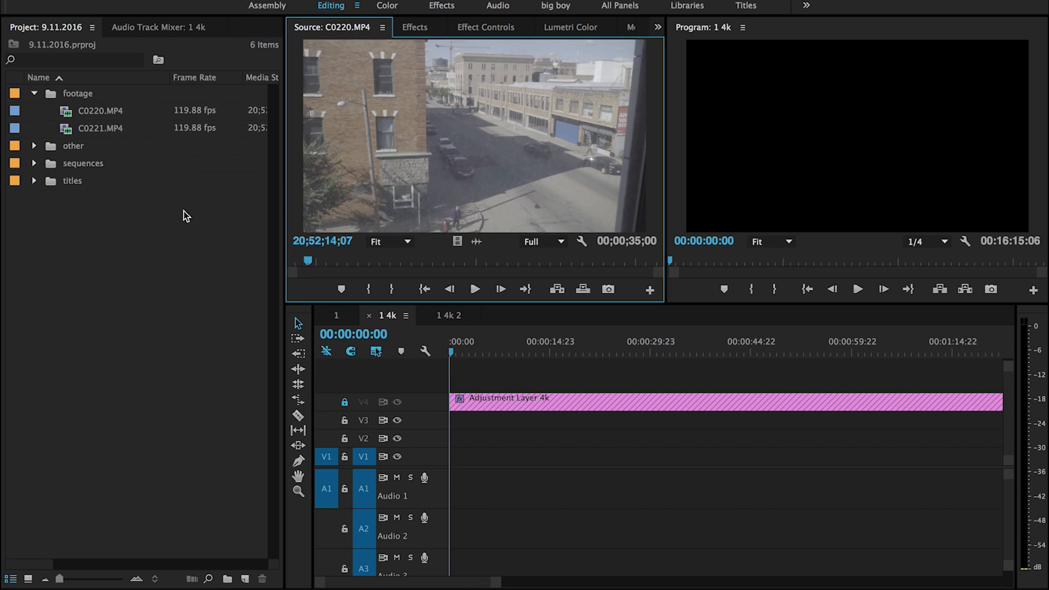
# Scrub C0220.MP4 in the Source Monitor to find the short street portion for the sequence start.
pyautogui.moveTo(308, 261); pyautogui.dragTo(324, 261)
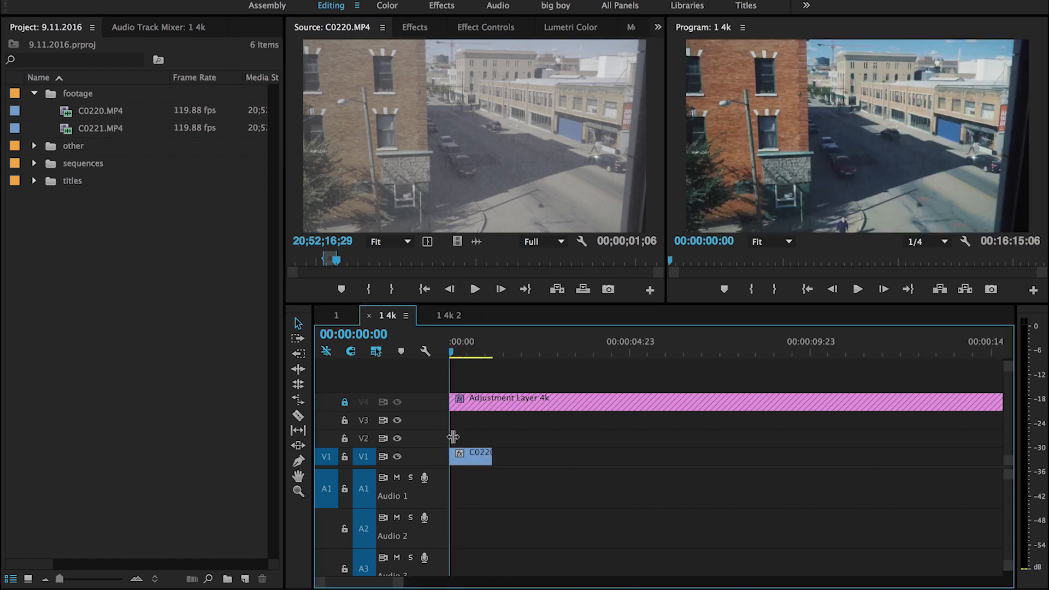
# Set the first C0220 clip's speed to 20% in Clip Speed / Duration and confirm.
pyautogui.press('cmd+r')
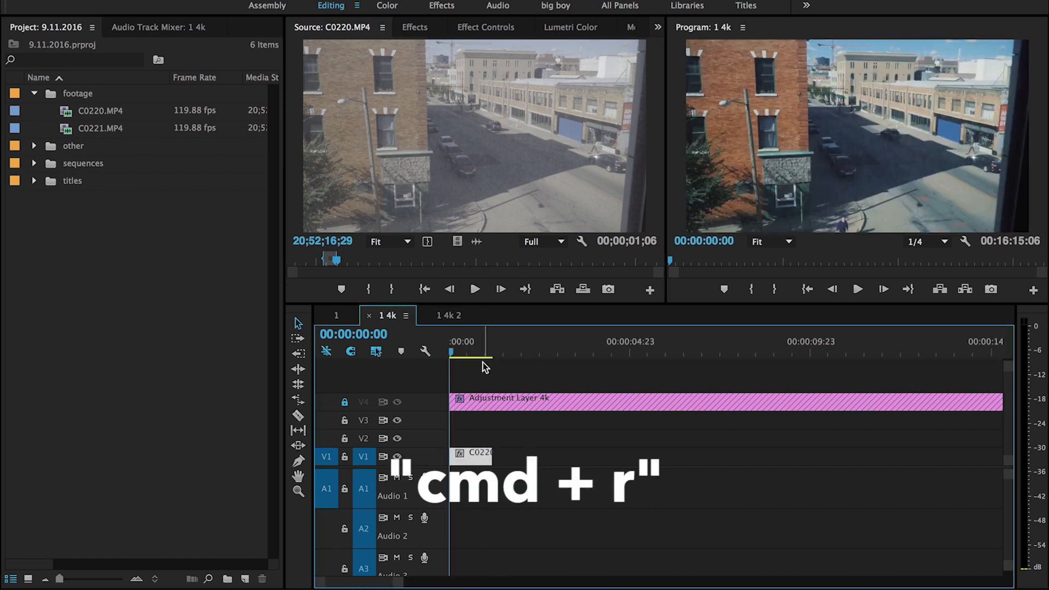
pyautogui.press('cmd+r')
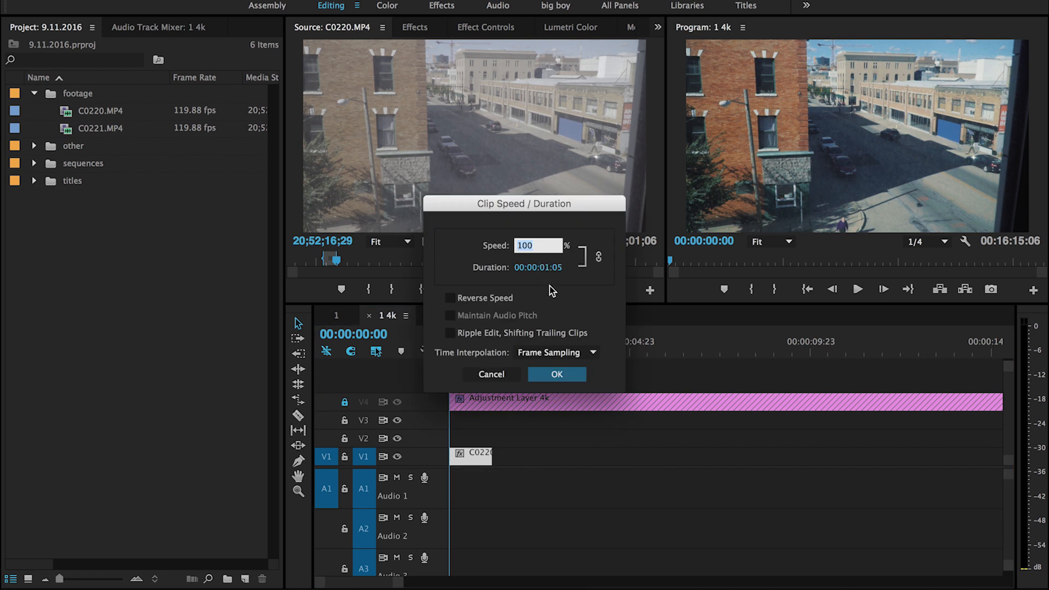
pyautogui.click(556, 374)
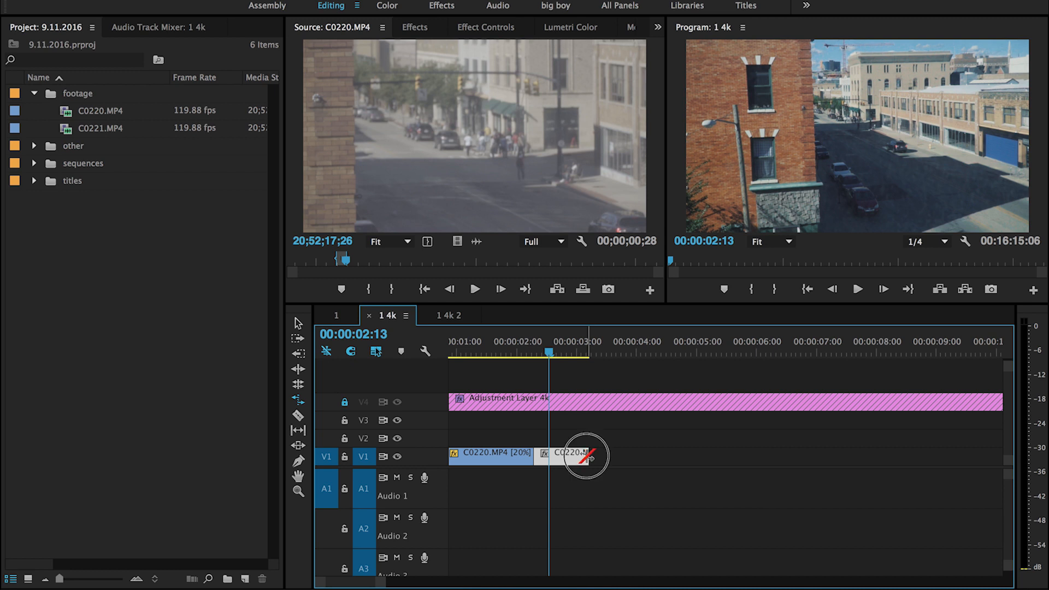
pyautogui.moveTo(586, 455); pyautogui.dragTo(706, 455)
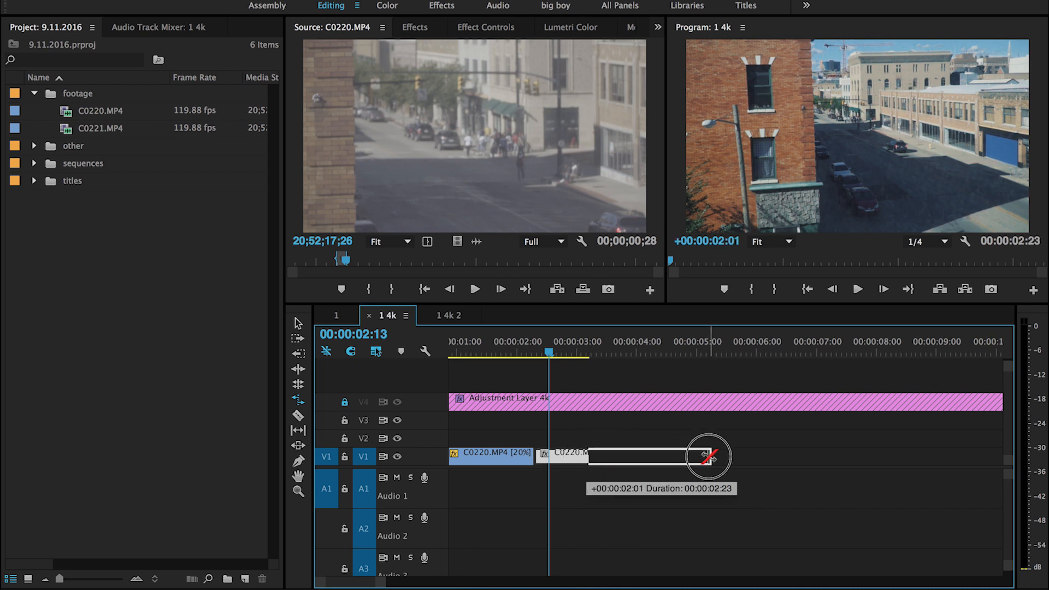
pyautogui.moveTo(709, 457); pyautogui.dragTo(620, 461)
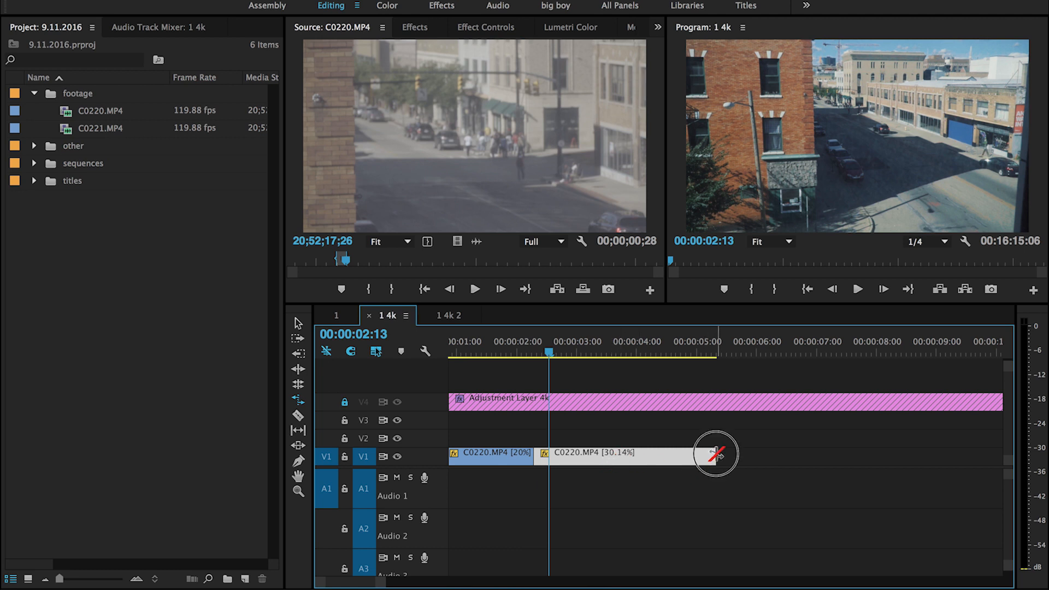
pyautogui.moveTo(716, 454); pyautogui.dragTo(558, 457)
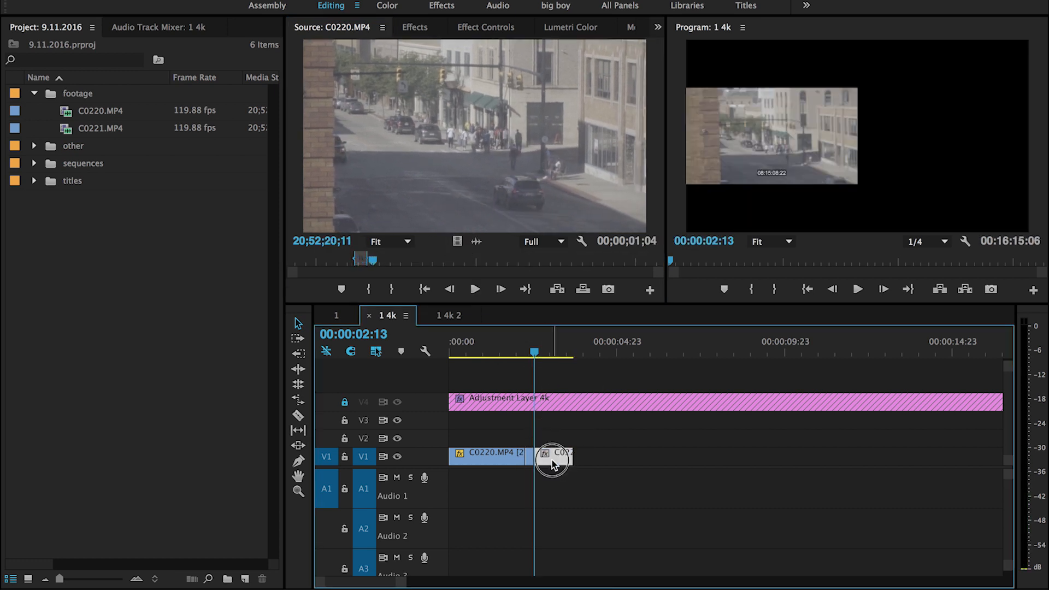
# Set the second C0220 clip's speed to 20% so it matches the first.
pyautogui.press('cmd+r')
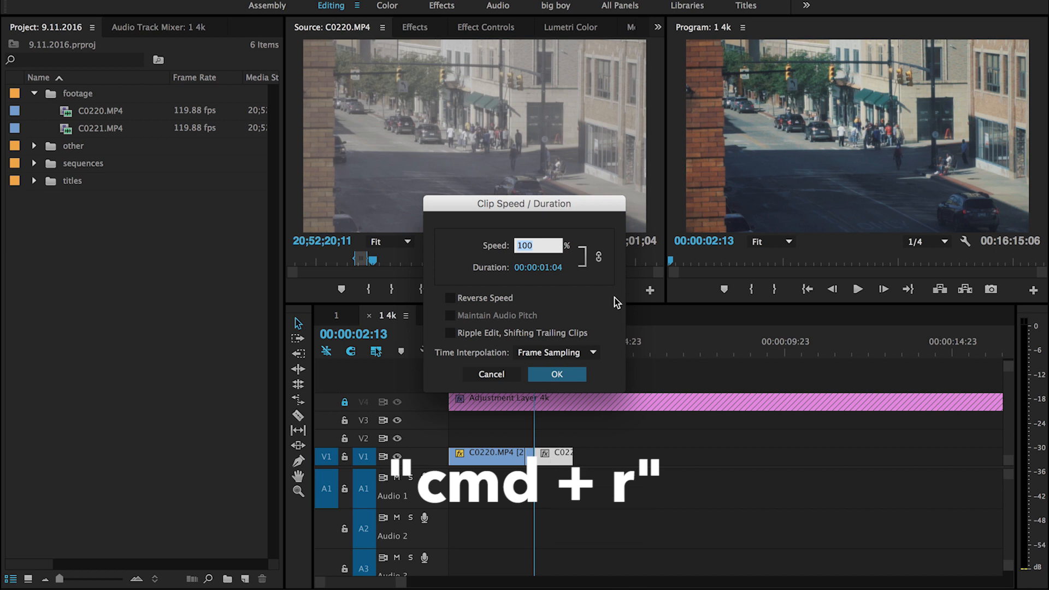
pyautogui.click(556, 374)
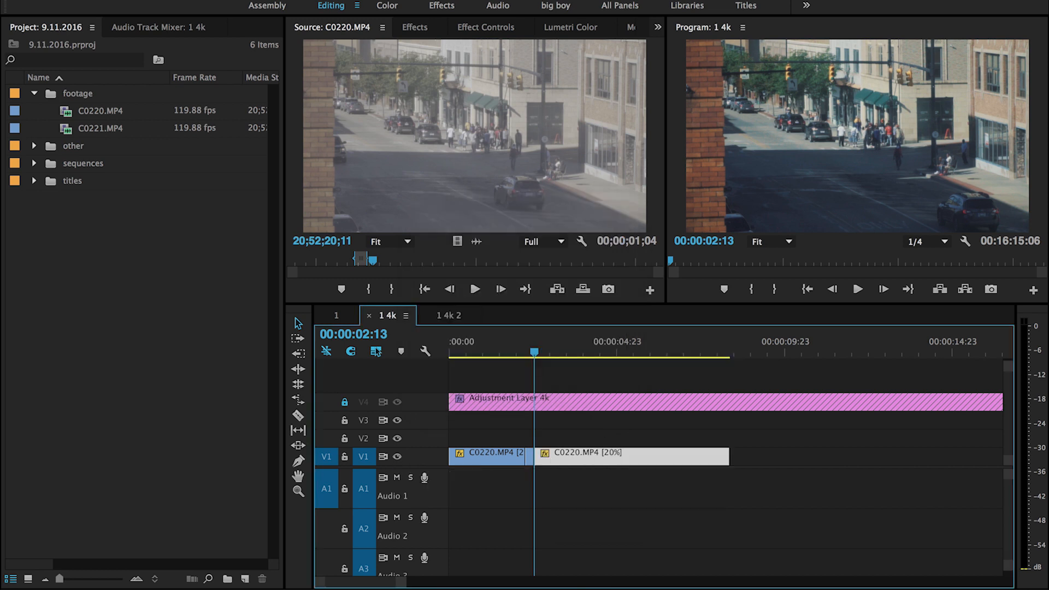
pyautogui.moveTo(511, 342)
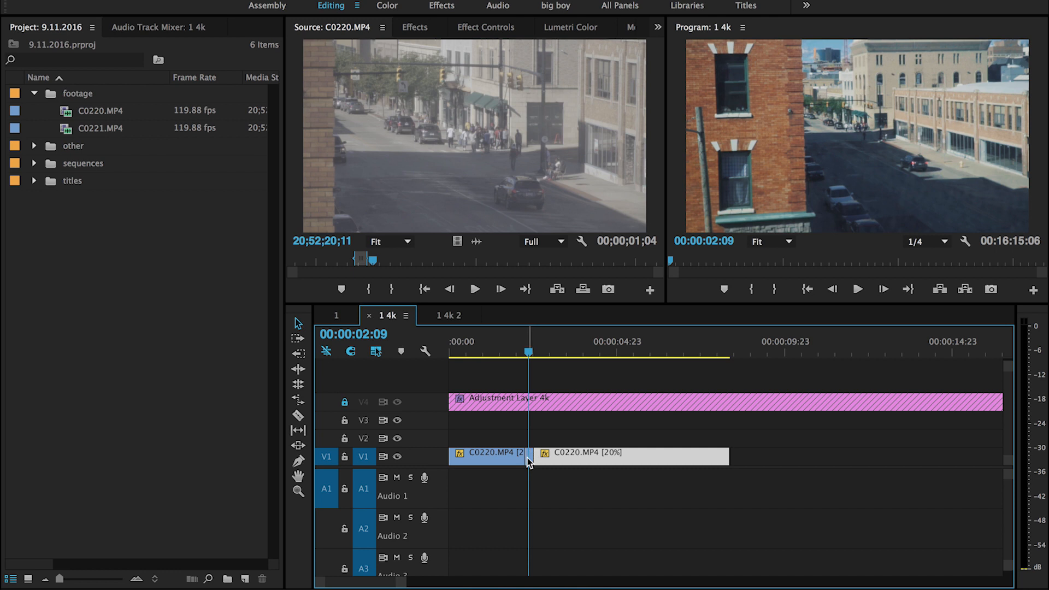
# Apply Frame Blending time interpolation to the short piece at the join between the C0220 clips.
pyautogui.click(635, 452)
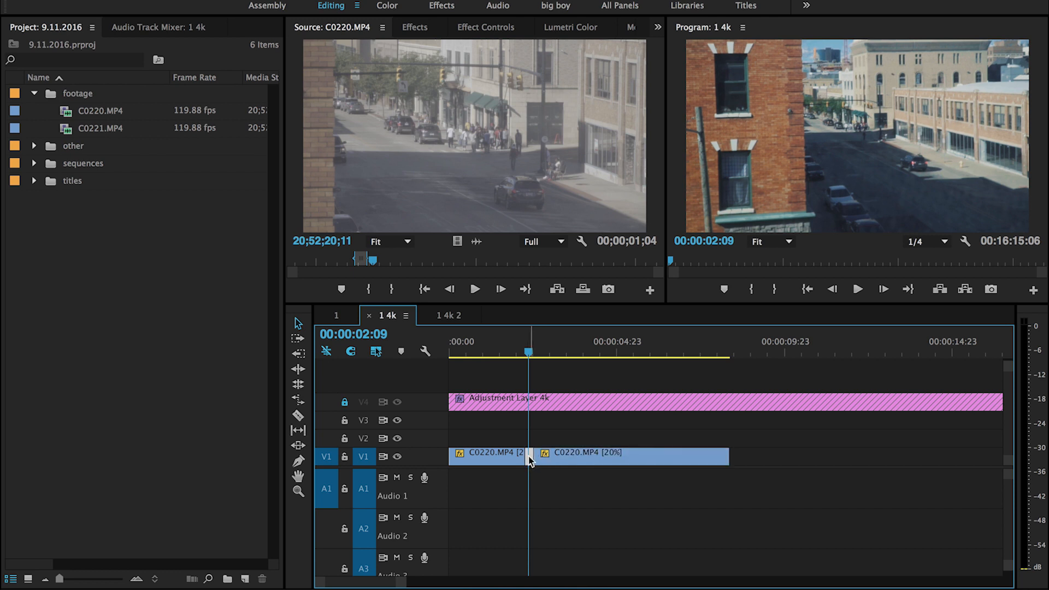
pyautogui.rightClick(529, 457)
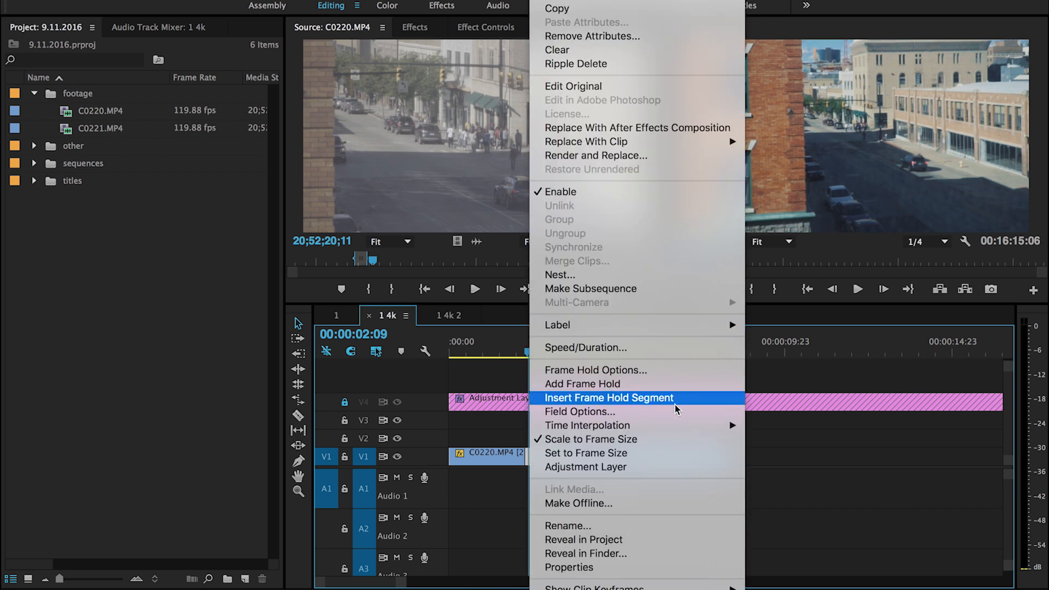
pyautogui.moveTo(588, 425)
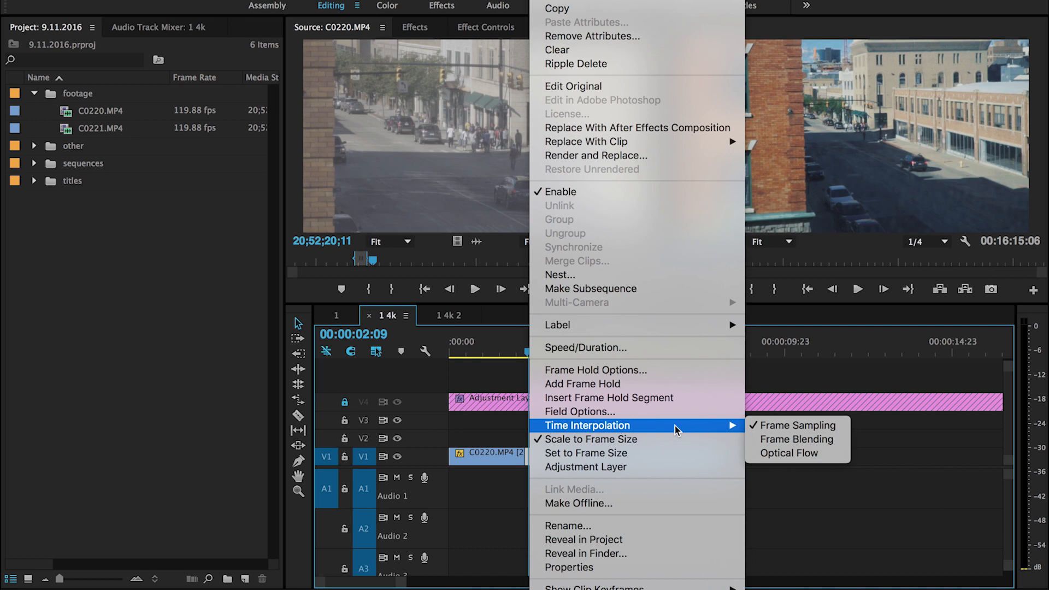
pyautogui.moveTo(796, 439)
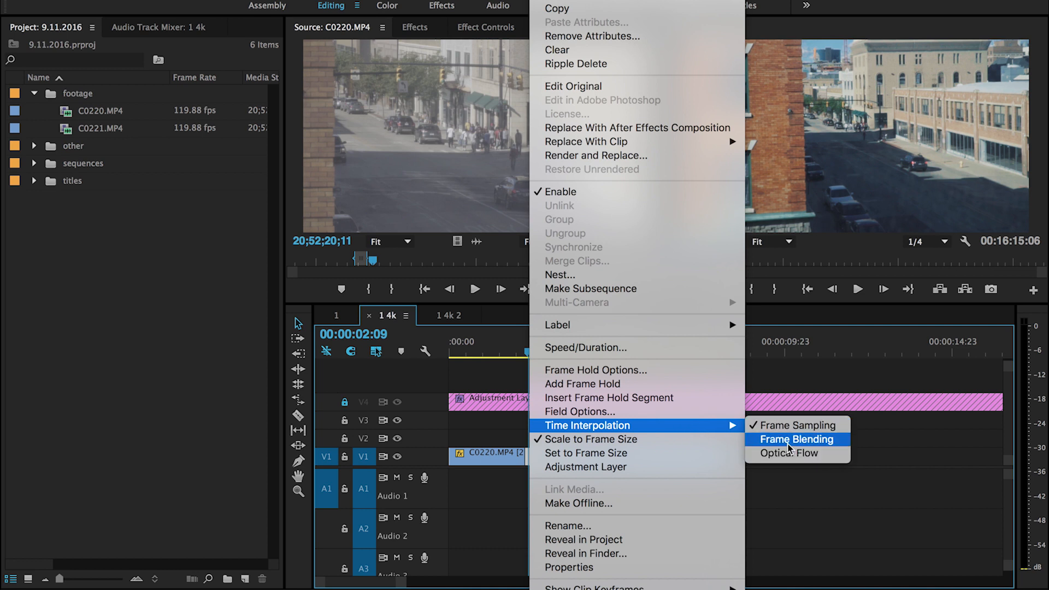
pyautogui.click(798, 439)
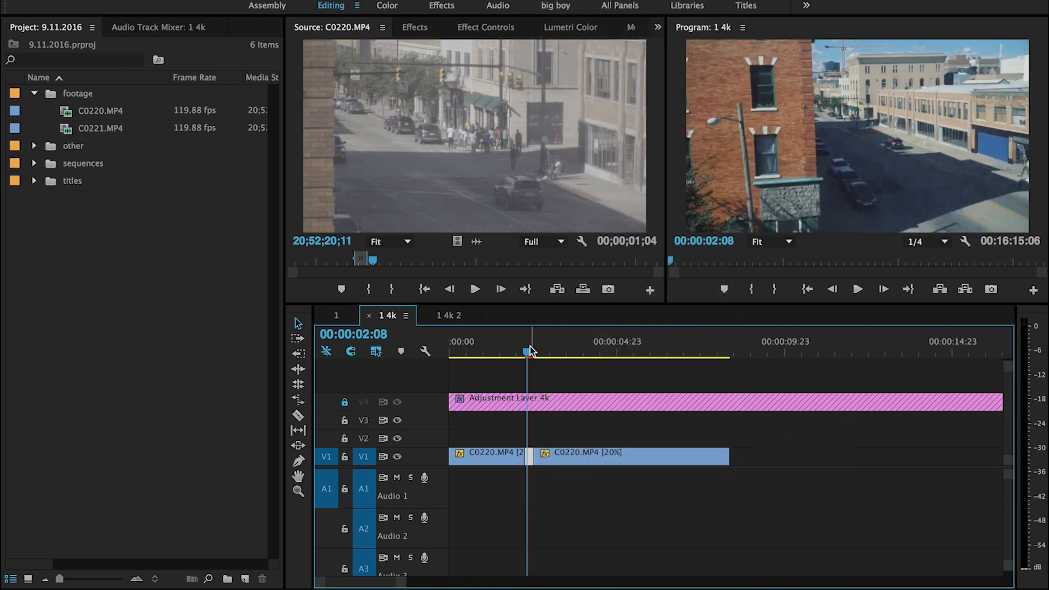
pyautogui.press('enter')
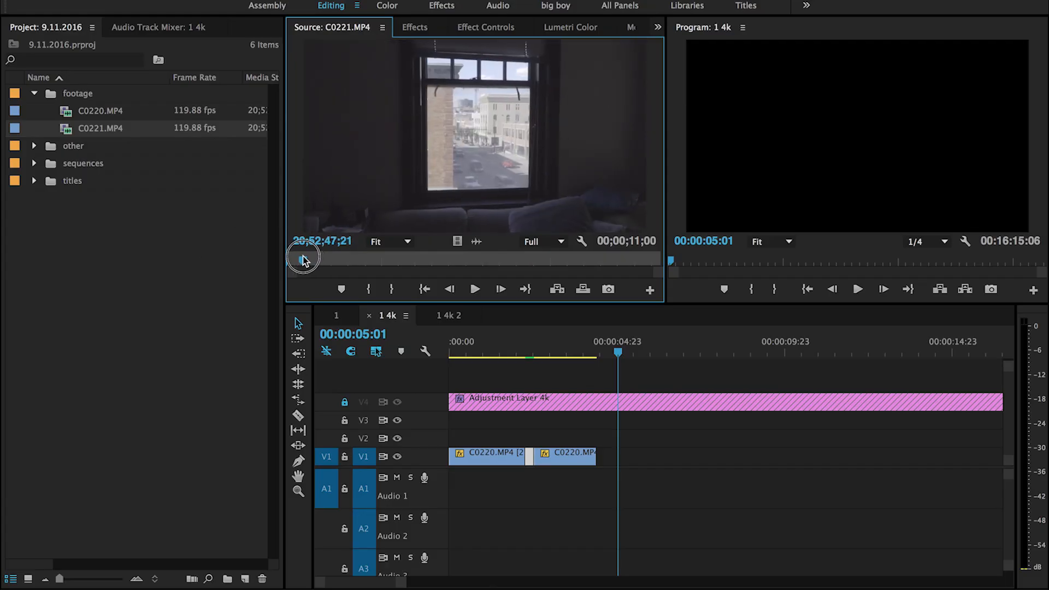
# Pick a short portion of the C0221 window shot, insert it on V1, and set it to Frame Blending.
pyautogui.moveTo(299, 258); pyautogui.dragTo(320, 261)
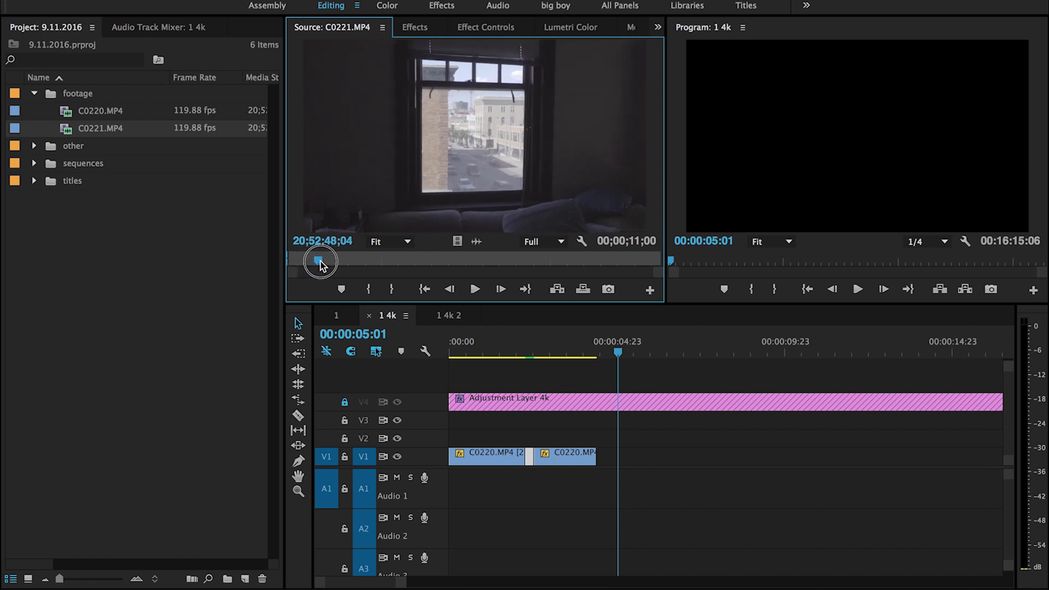
pyautogui.moveTo(320, 261); pyautogui.dragTo(359, 261)
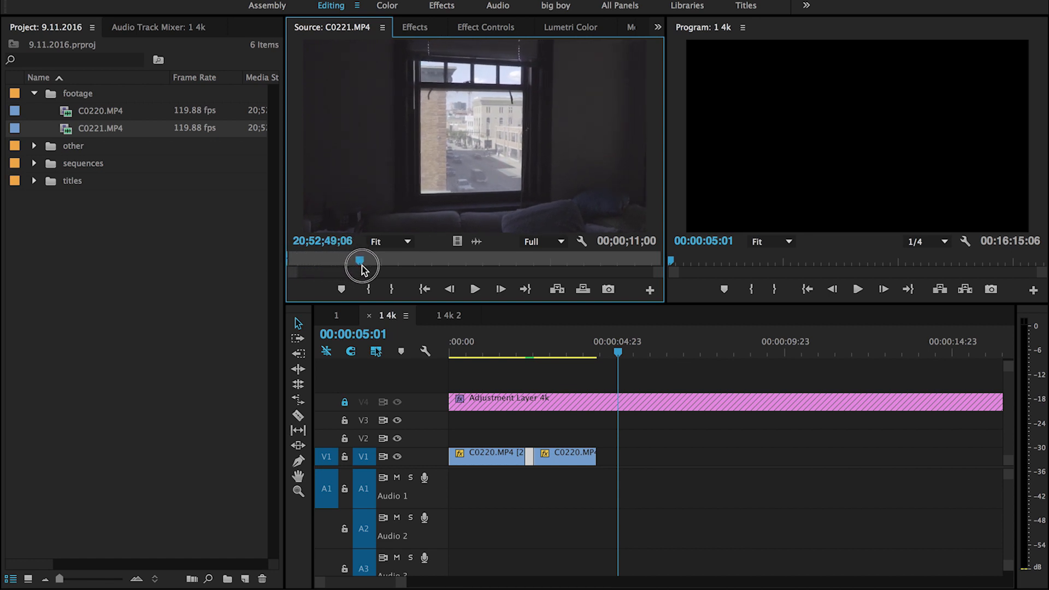
pyautogui.moveTo(362, 261); pyautogui.dragTo(384, 261)
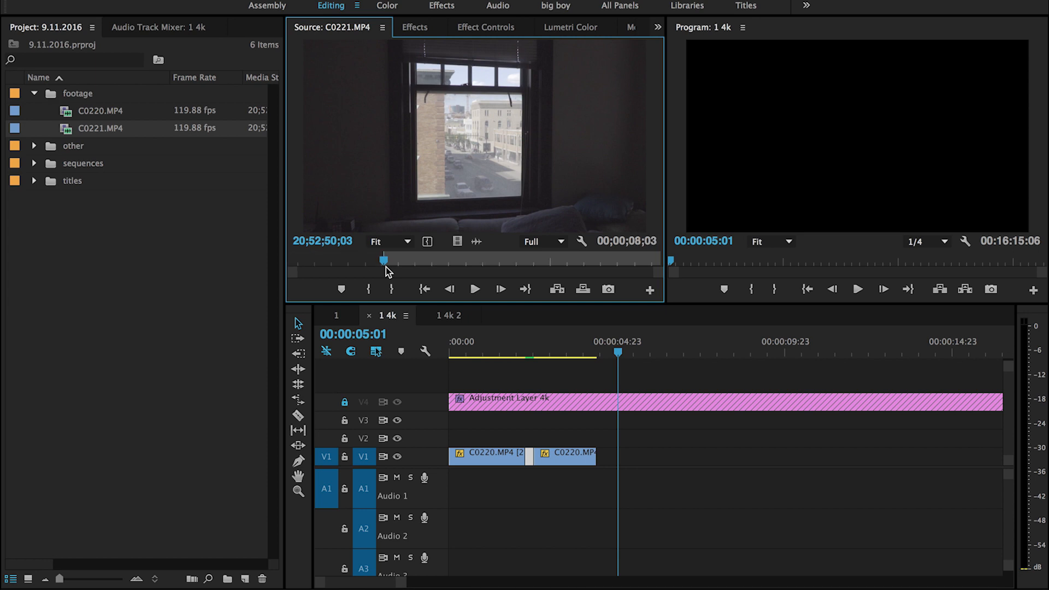
pyautogui.click(473, 289)
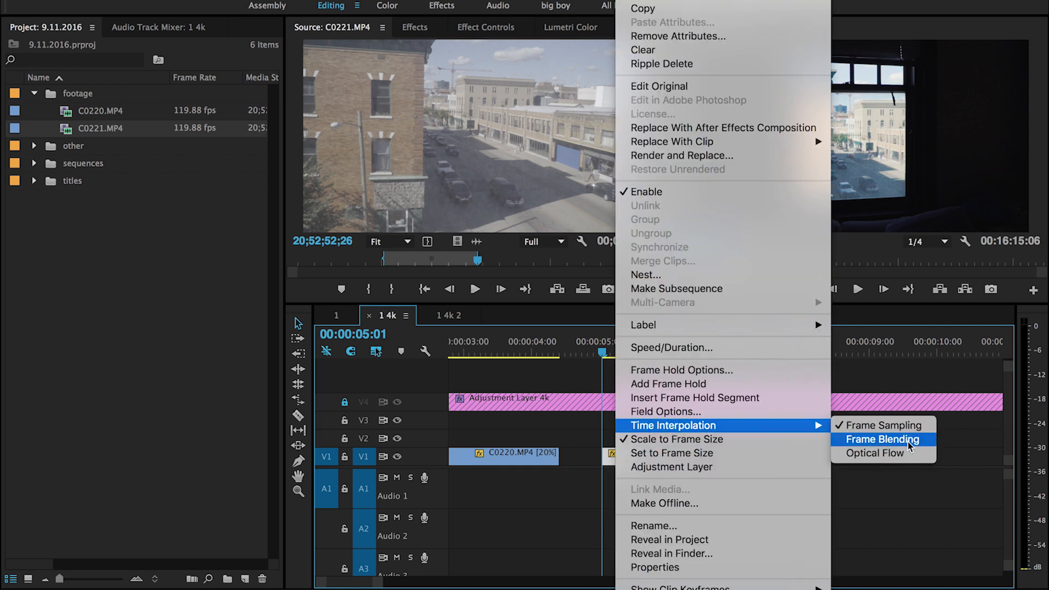
pyautogui.click(881, 439)
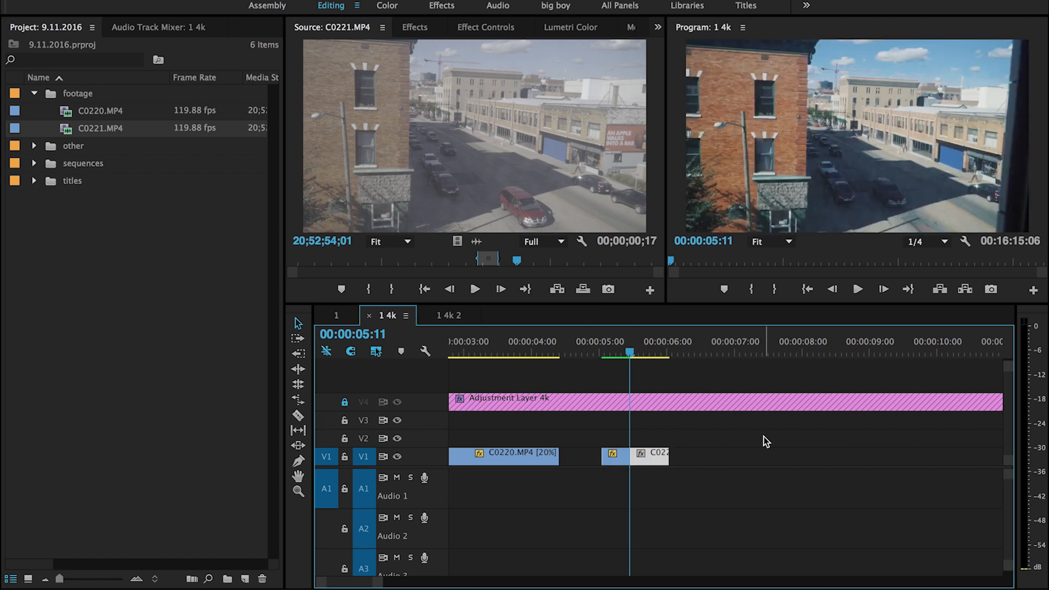
# Set the C0221 clip's speed to 20% in Clip Speed / Duration and confirm.
pyautogui.press('cmd+r')
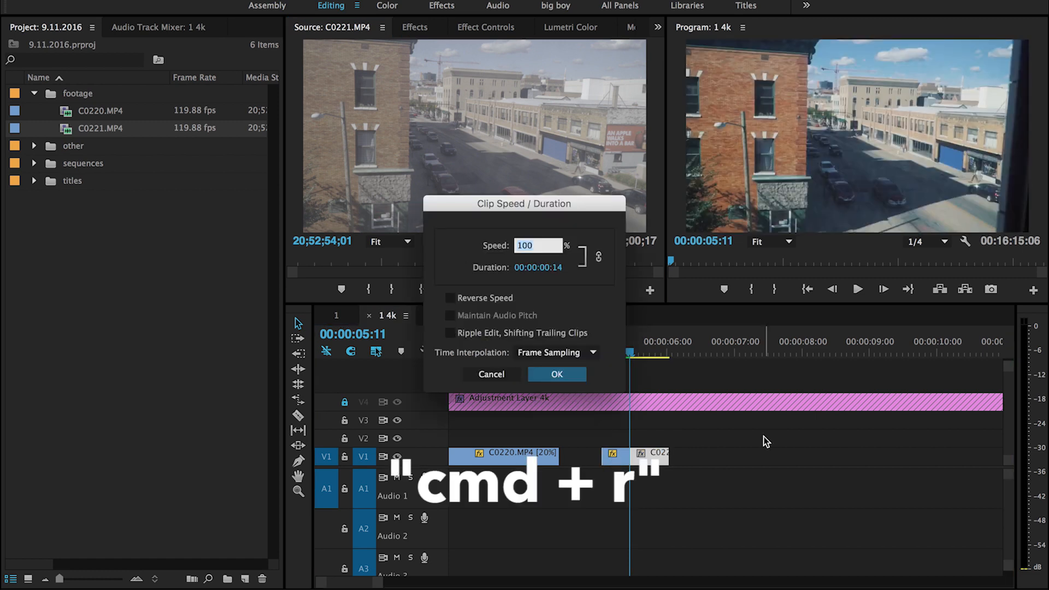
pyautogui.click(556, 374)
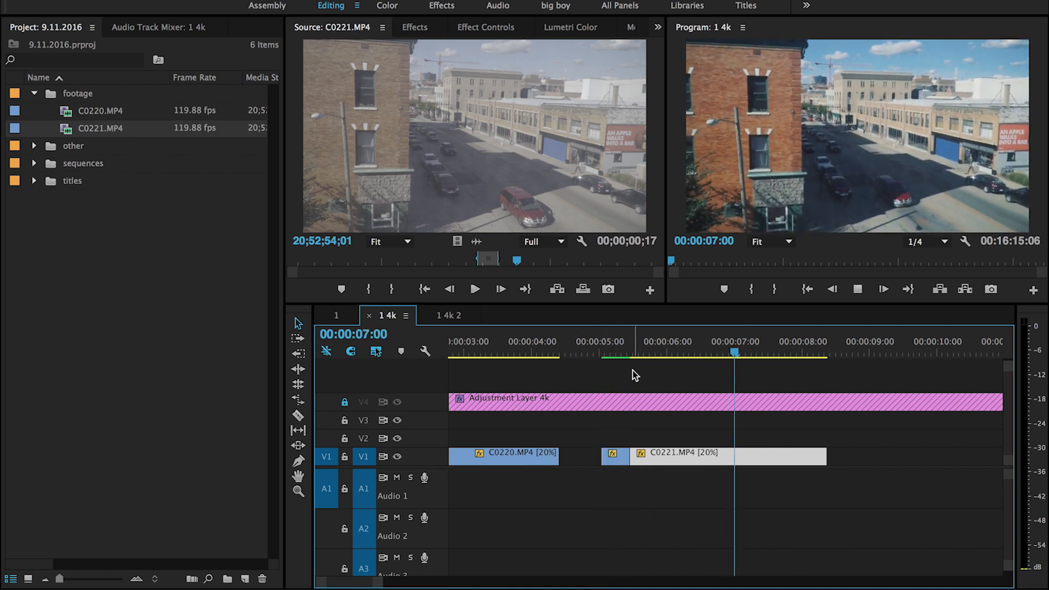
pyautogui.click(636, 352)
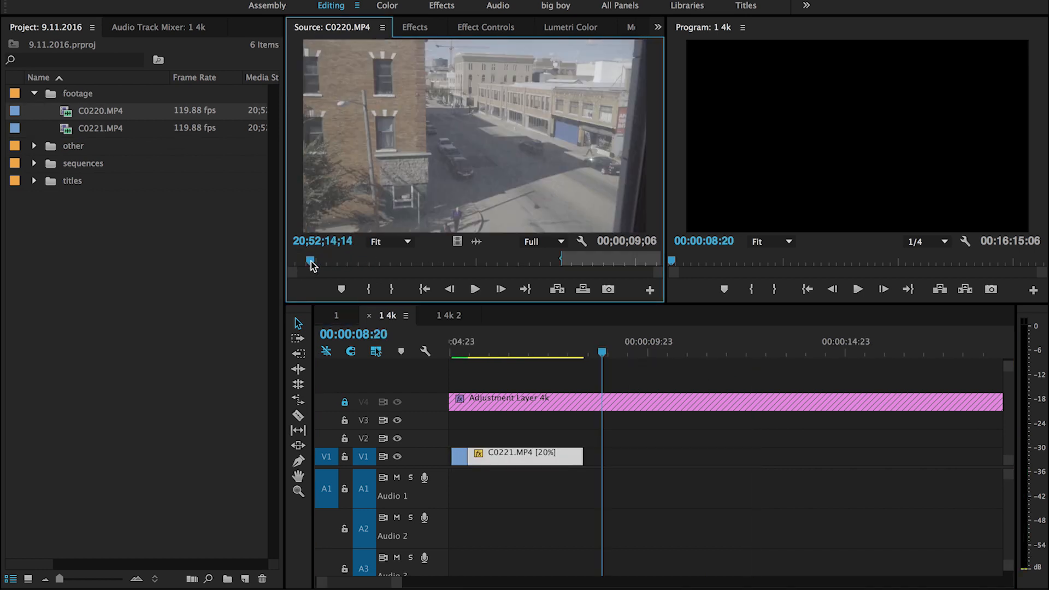
# Insert two marked sections of C0220 street footage onto V1 after the slowed C0221 clip.
pyautogui.click(475, 289)
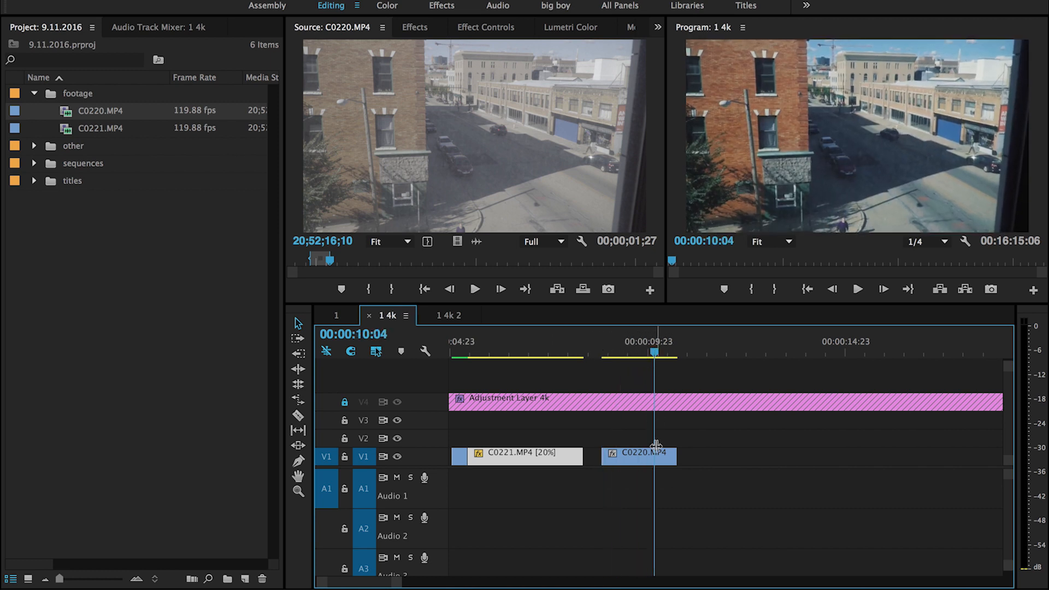
pyautogui.click(475, 289)
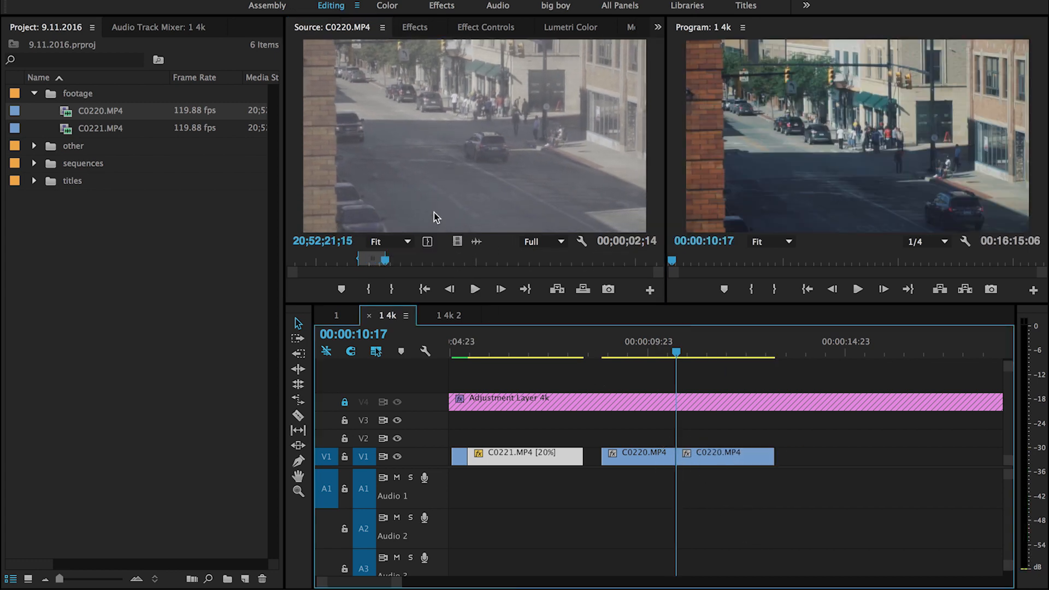
pyautogui.click(703, 340)
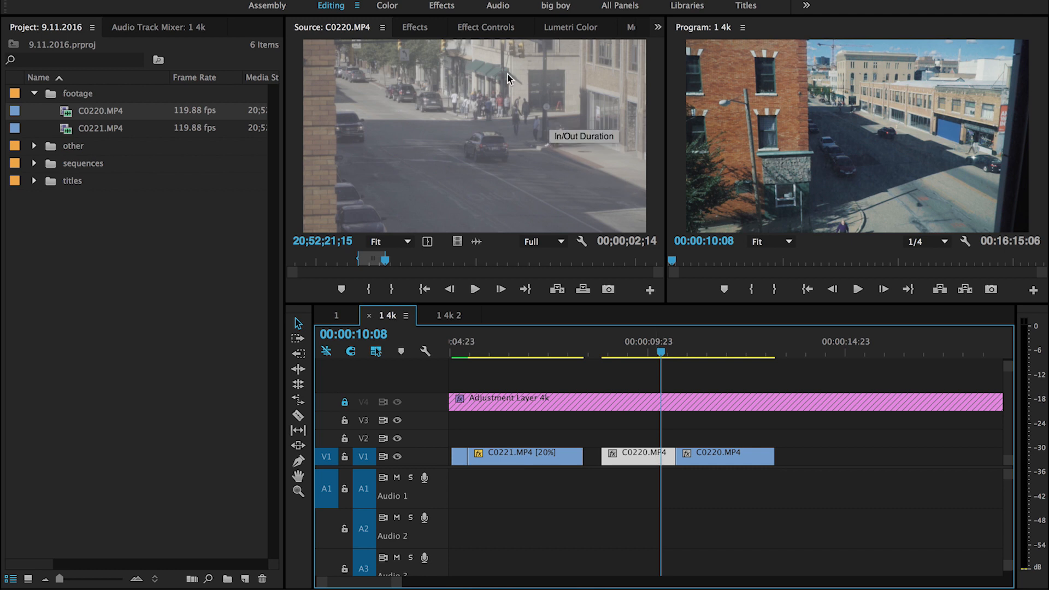
# Keyframe the C0220 clip's Scale in Effect Controls from 100 up to 348.0 a few frames later.
pyautogui.click(485, 26)
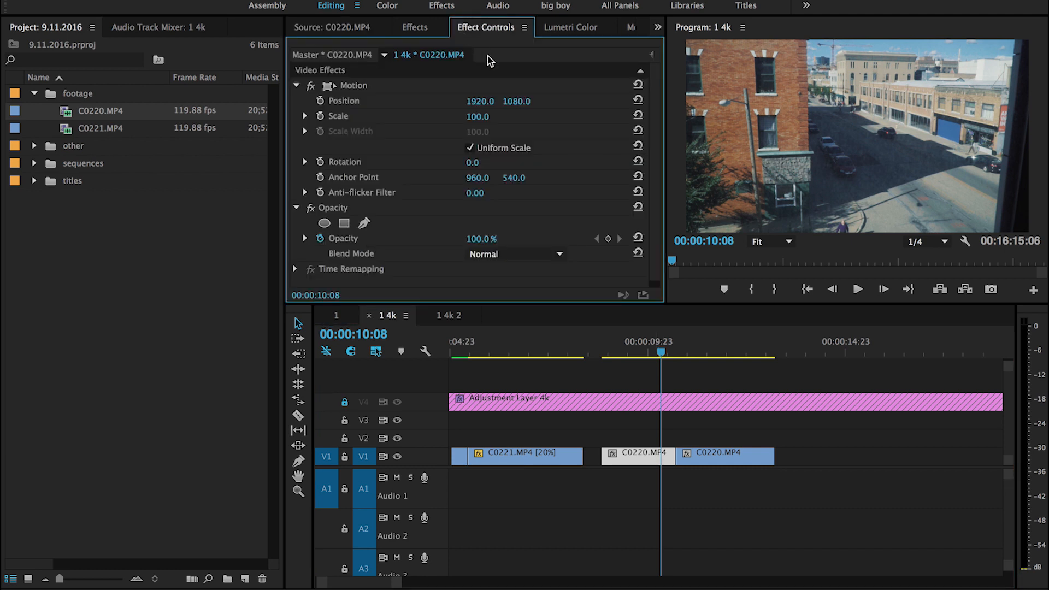
pyautogui.moveTo(646, 60)
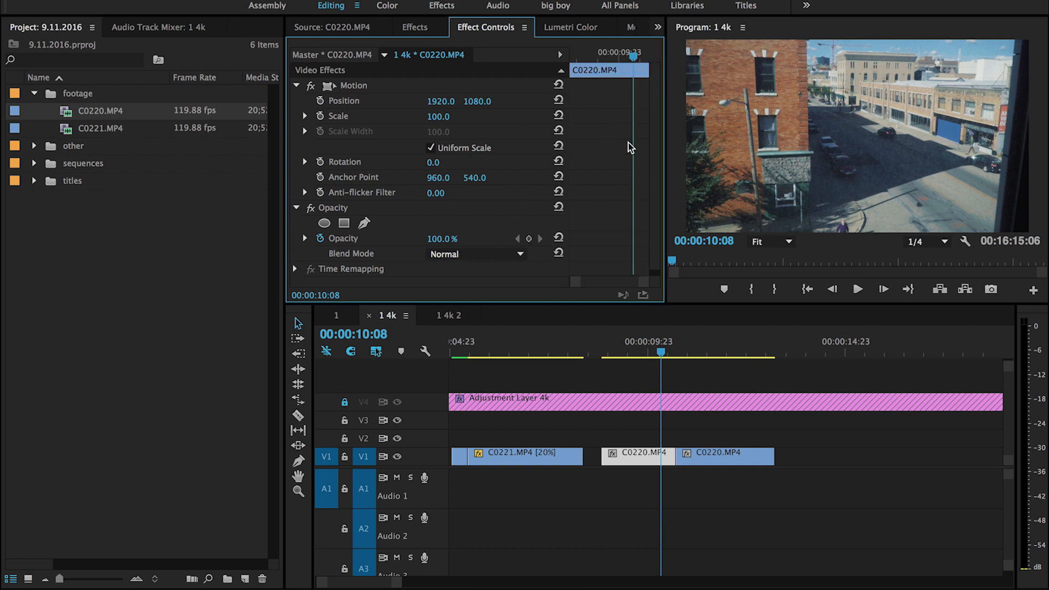
pyautogui.moveTo(608, 148)
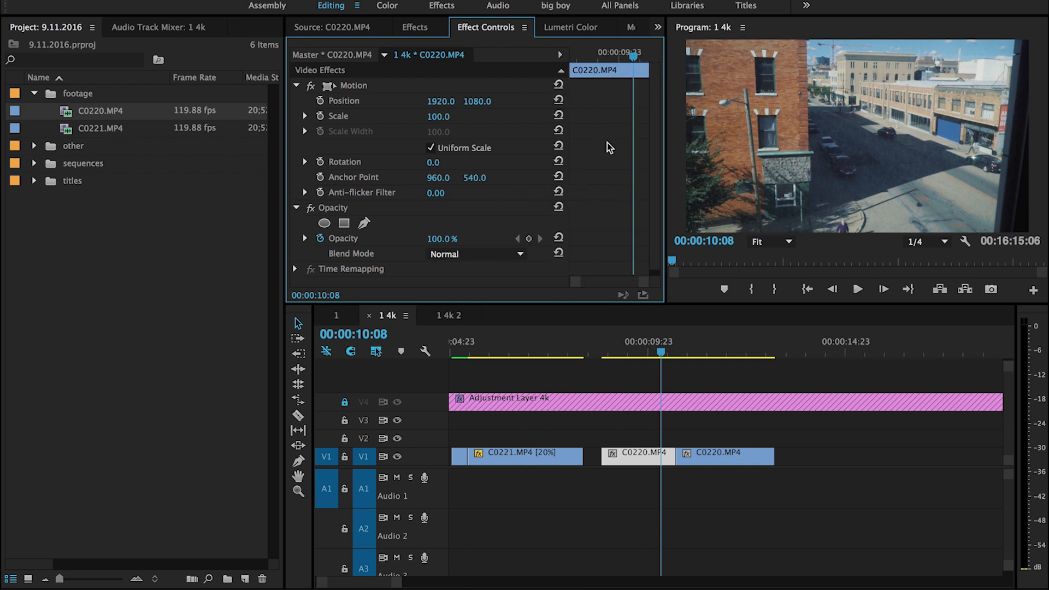
pyautogui.moveTo(669, 466)
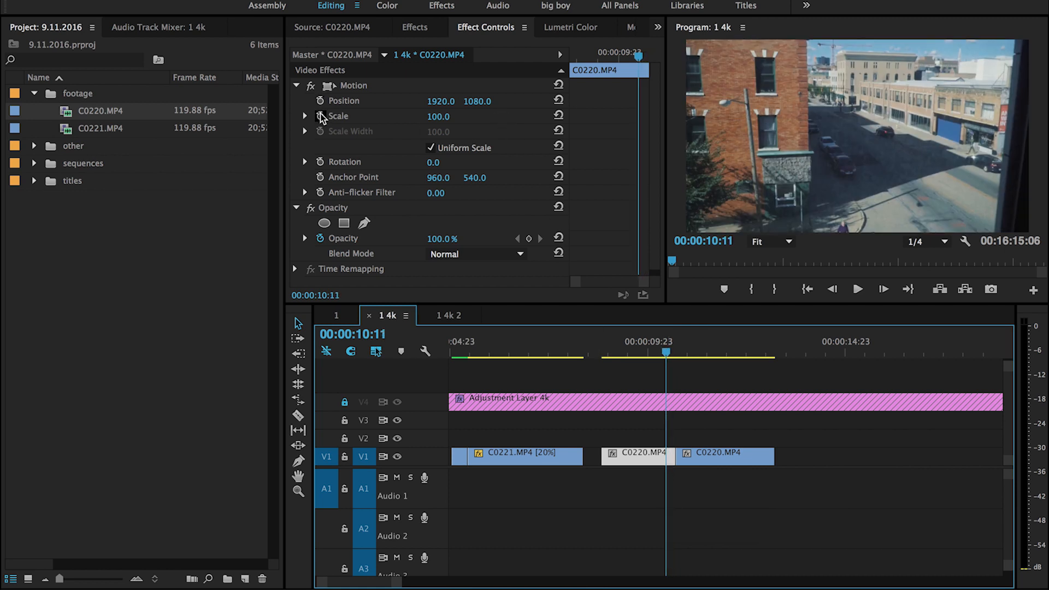
pyautogui.moveTo(320, 116)
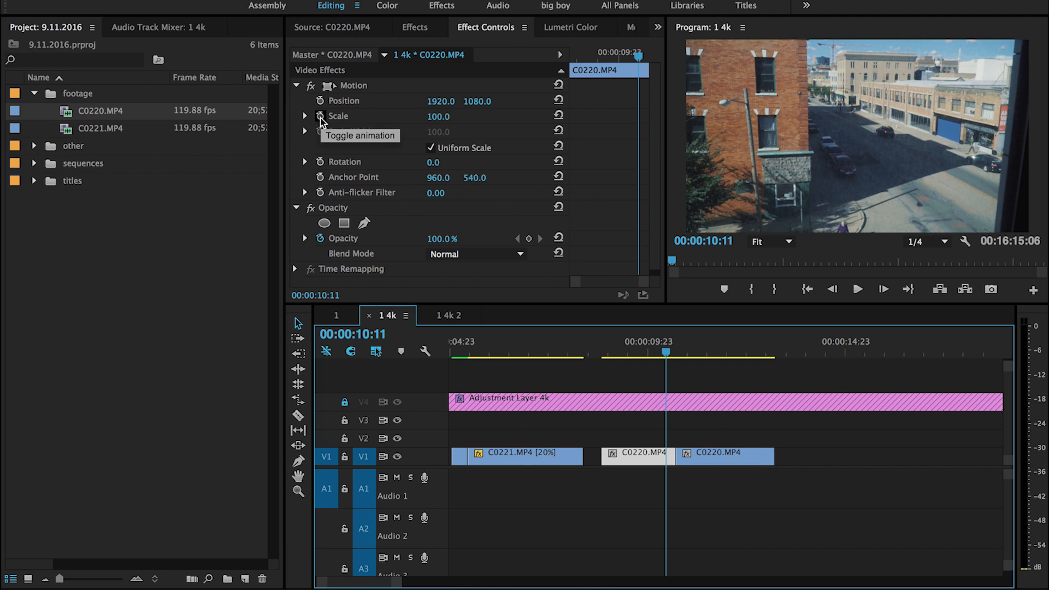
pyautogui.click(319, 115)
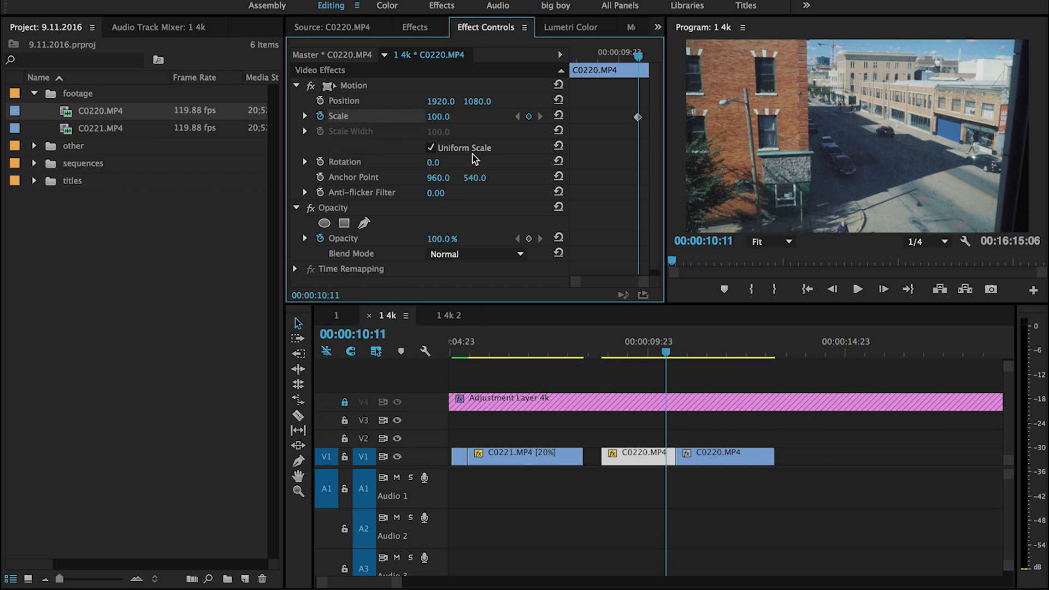
pyautogui.moveTo(583, 130)
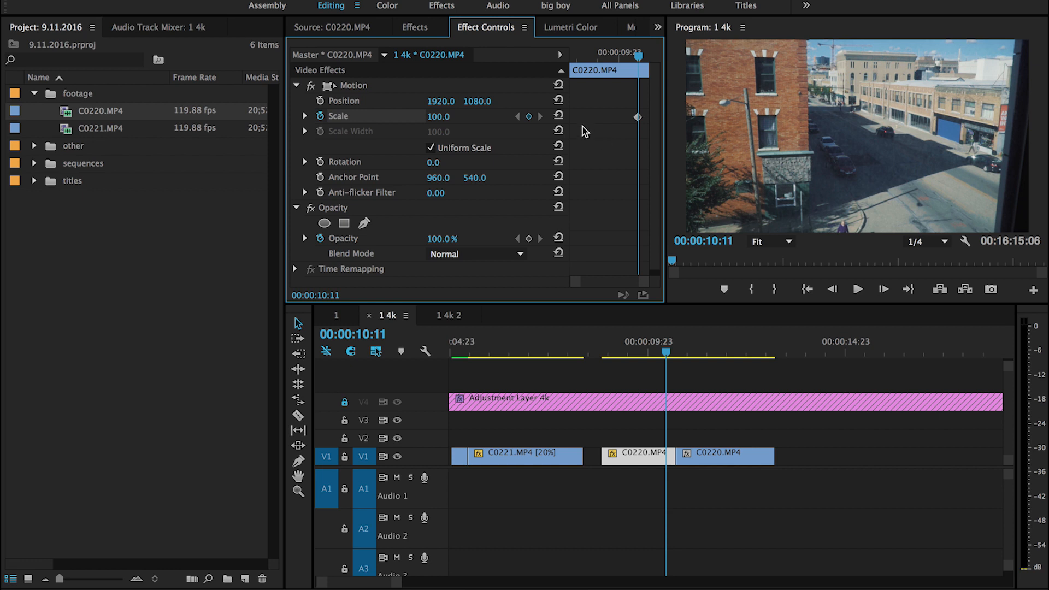
pyautogui.click(320, 100)
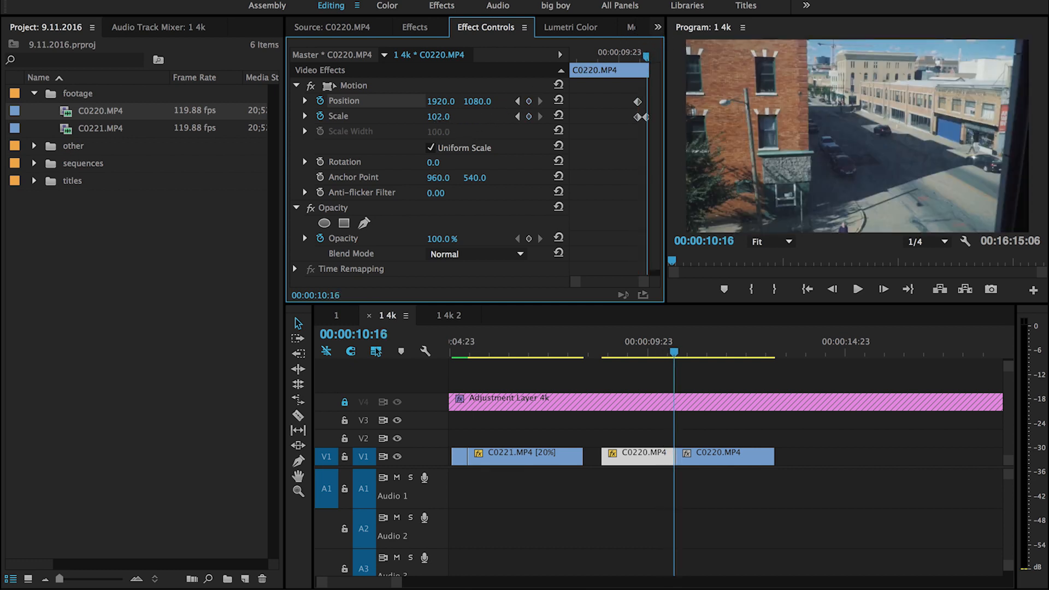
pyautogui.write('348.0')
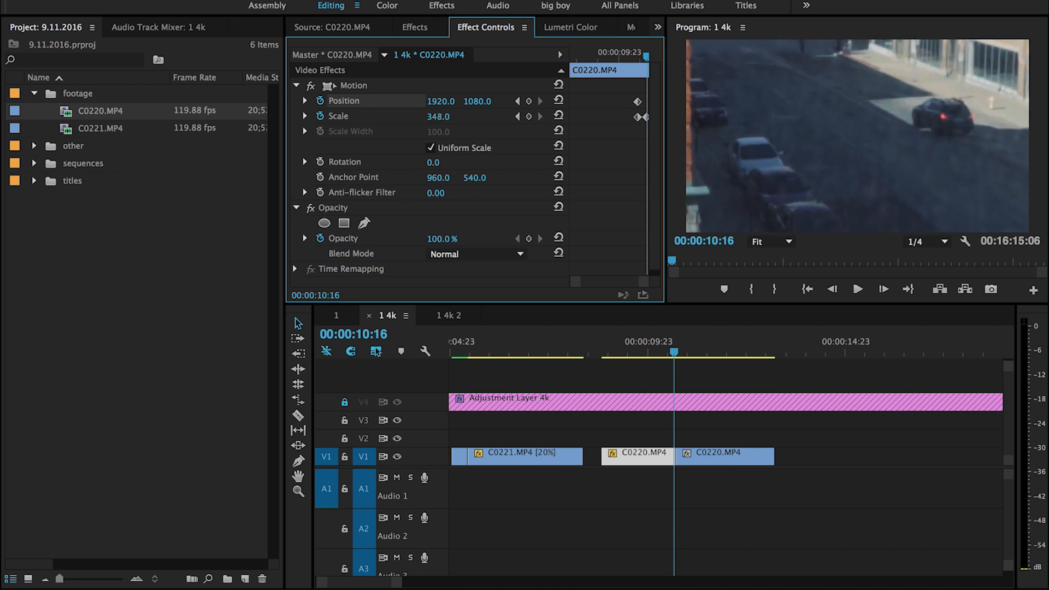